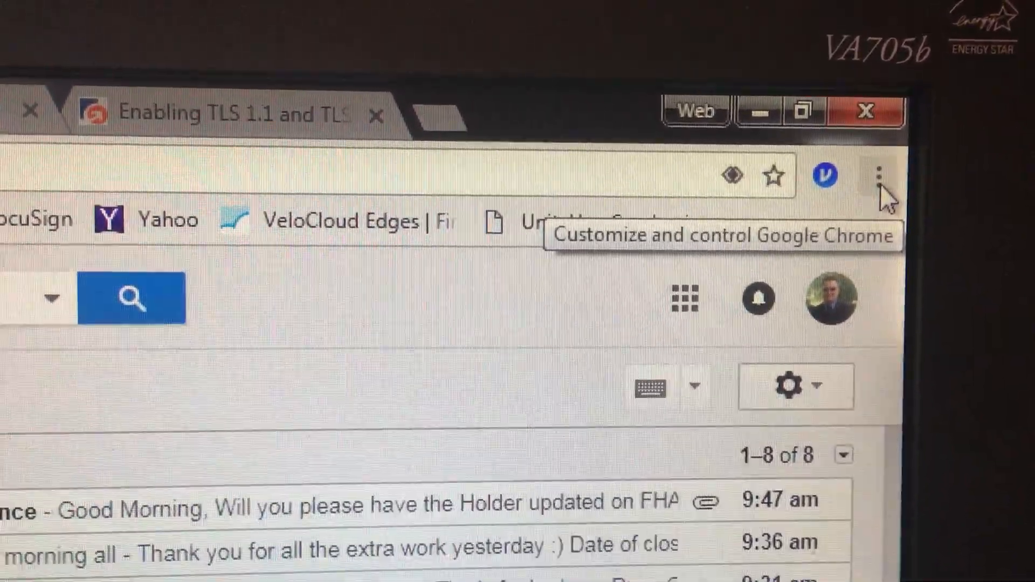
- Reach Chrome's Settings page from the three-dot browser menu
left_click(877, 176)
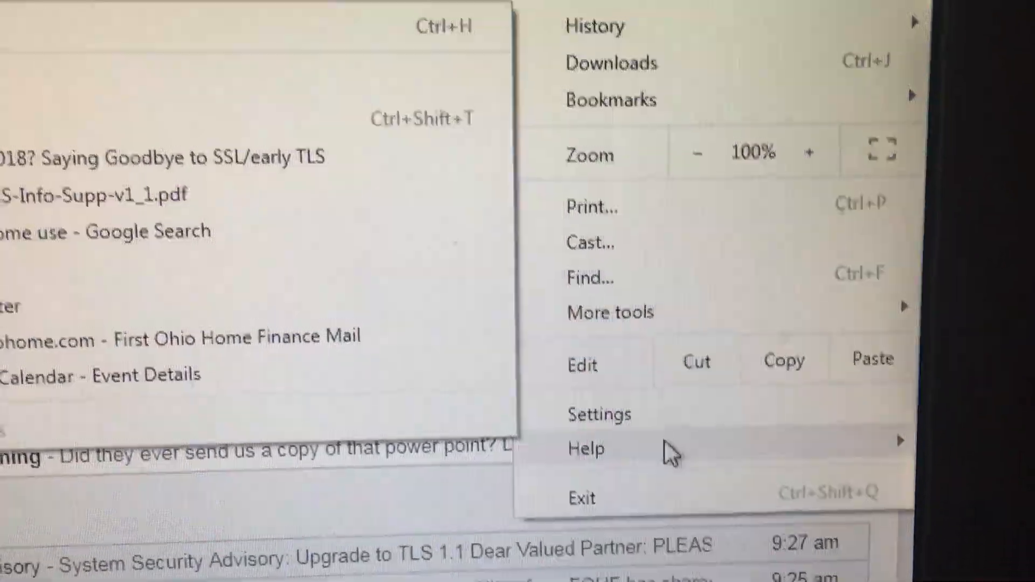
left_click(600, 414)
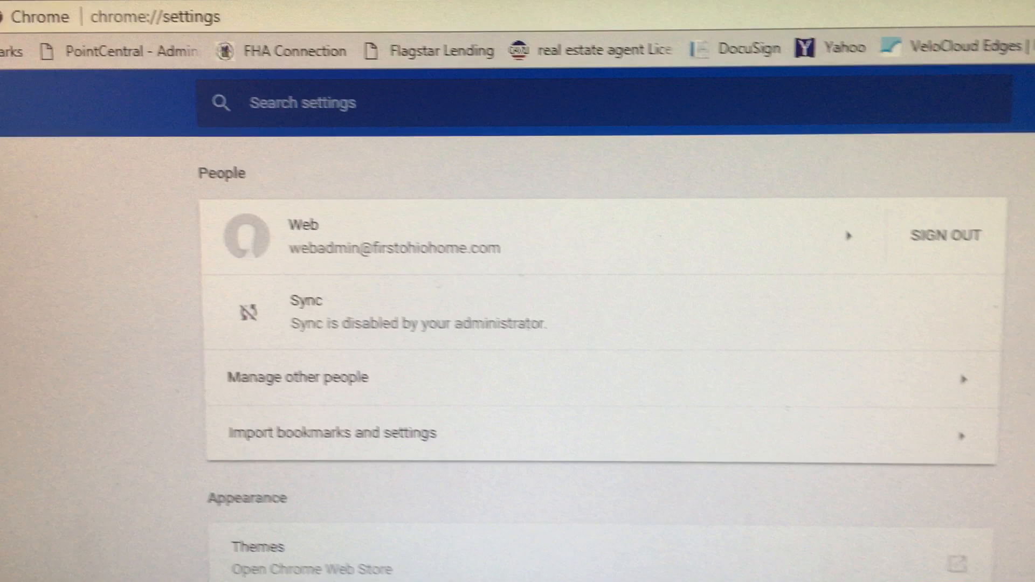
- Launch Windows Internet Properties via Open proxy settings in Chrome's System section
scroll("down", 3)
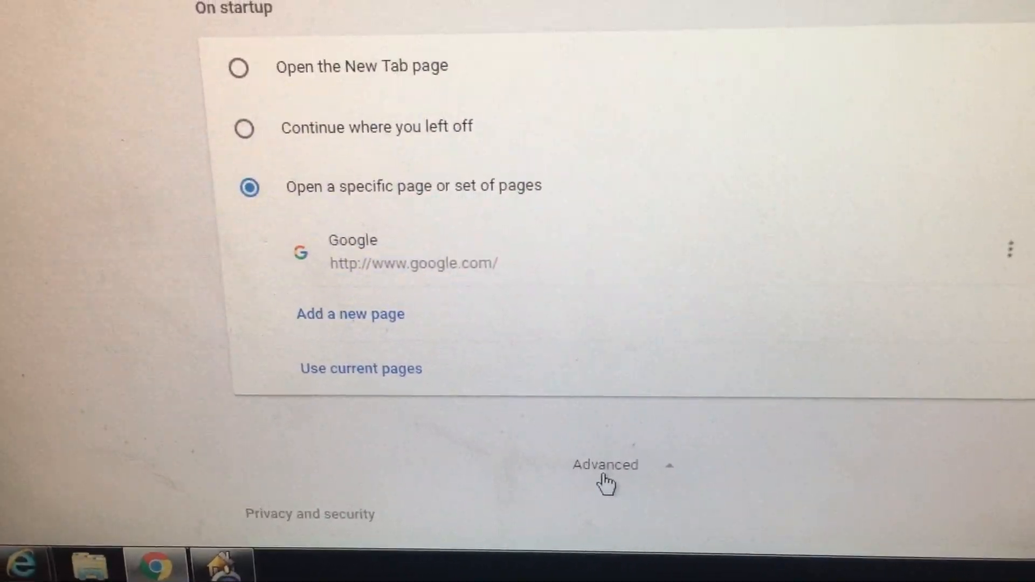
scroll("down", 3)
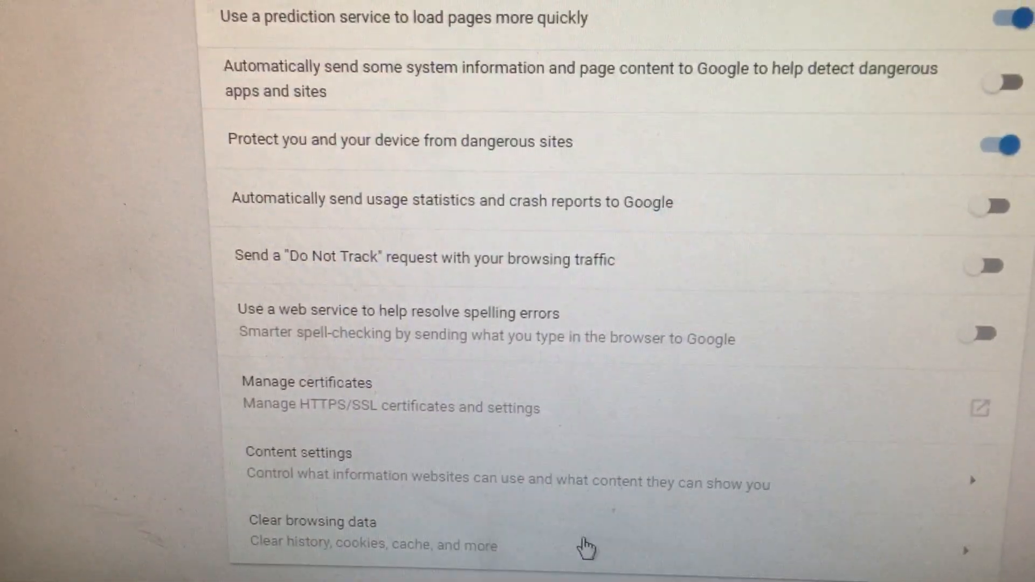
scroll("down", 3)
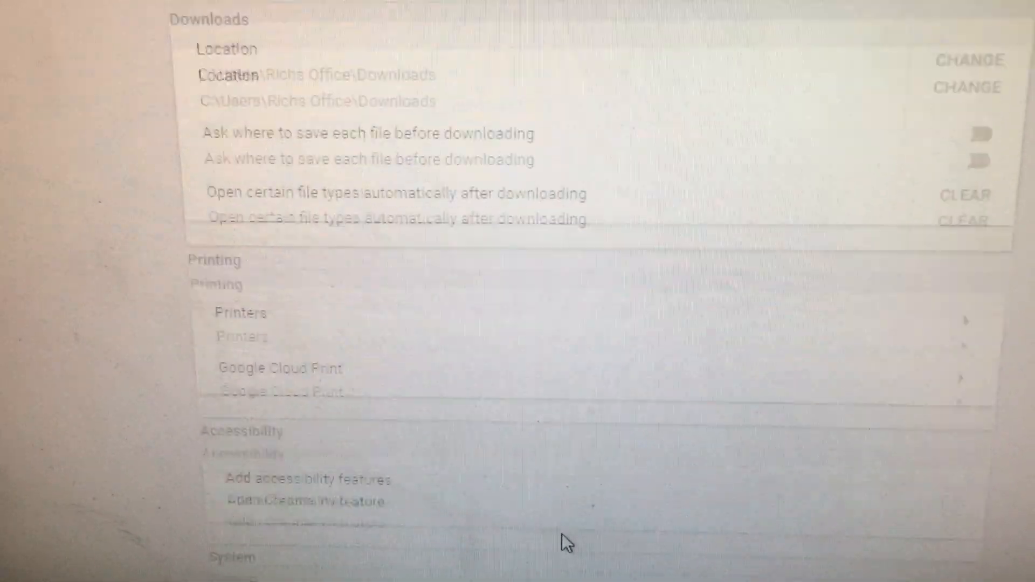
scroll("down", 3)
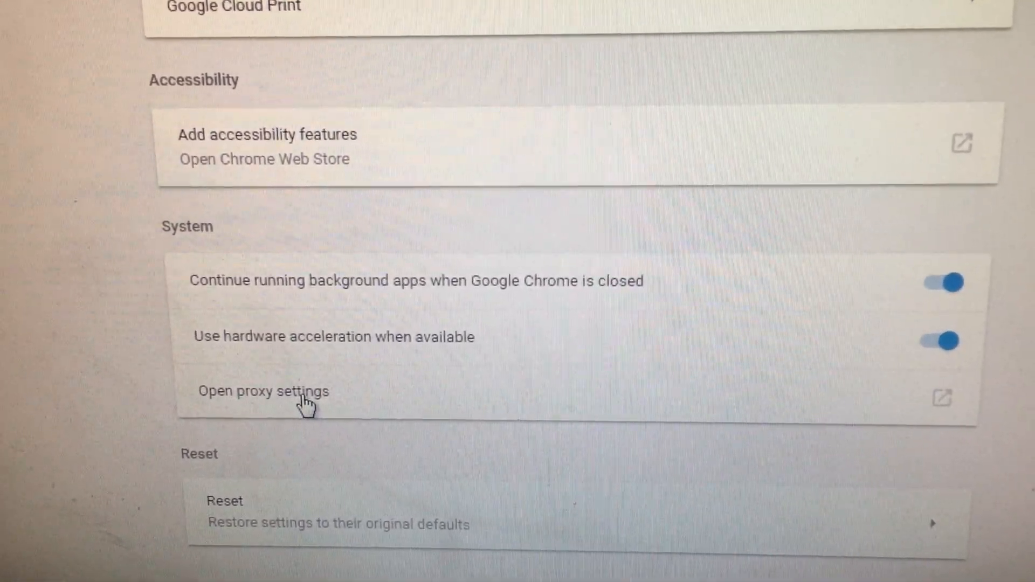
left_click(264, 391)
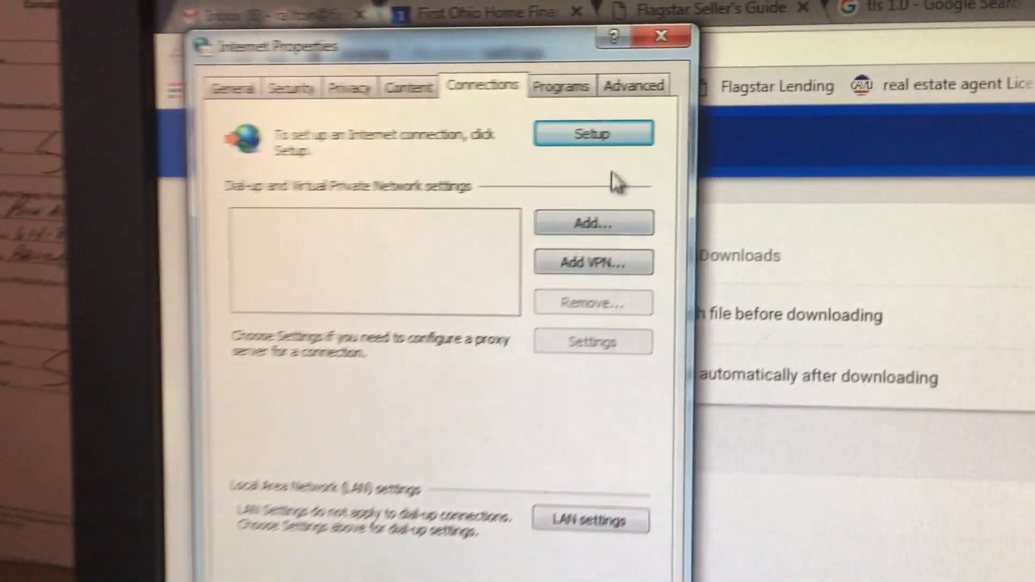
- Show the Advanced Security list with Use TLS 1.0, 1.1 and 1.2 checked and SSL 2.0/3.0 off
left_click(621, 79)
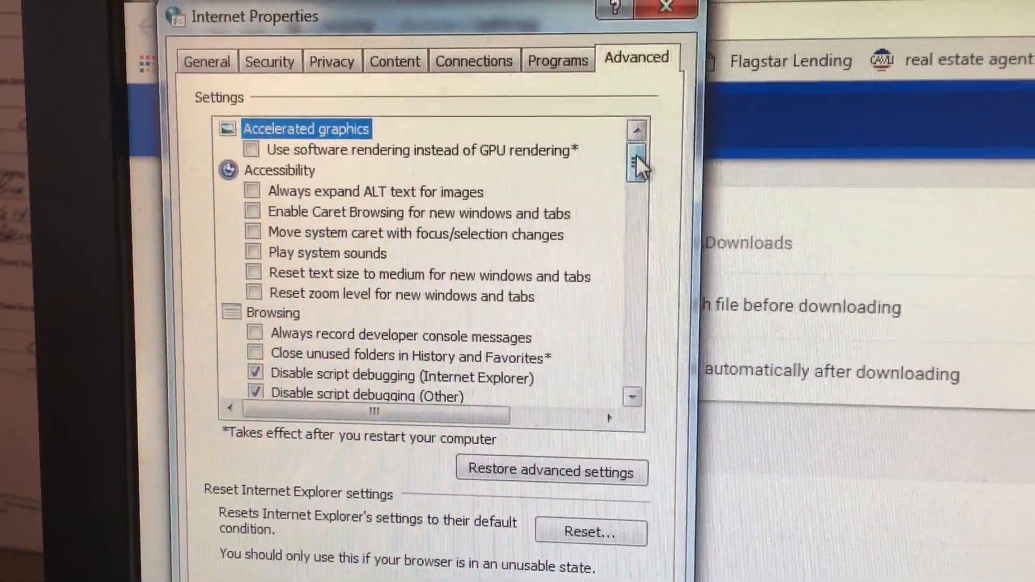
scroll("down", 3)
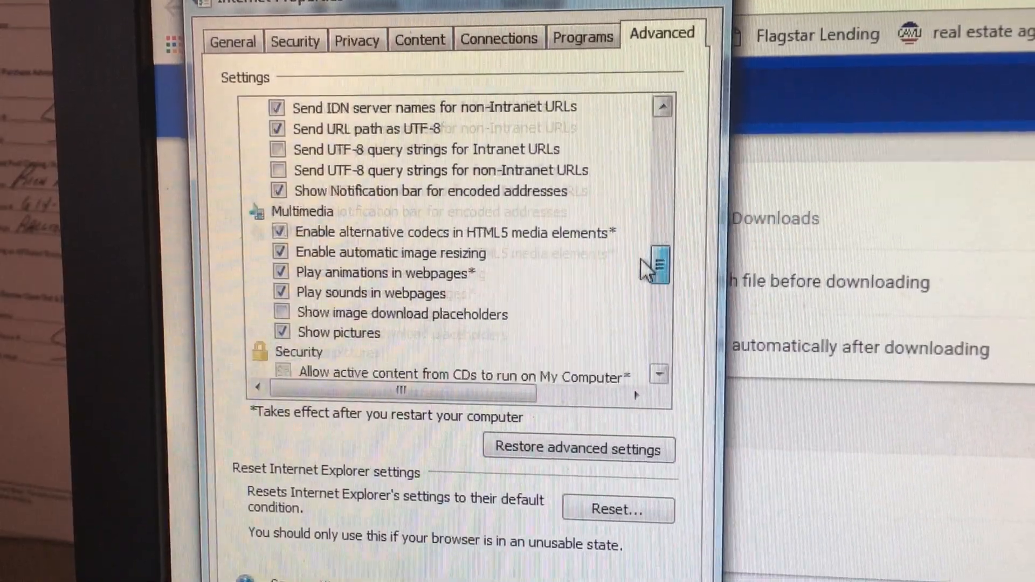
scroll("down", 3)
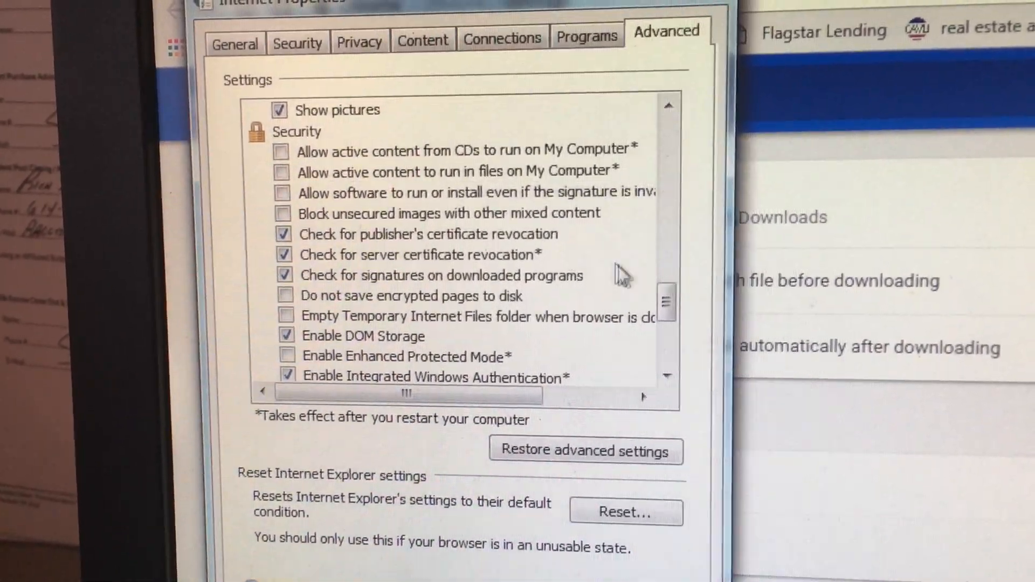
scroll("down", 3)
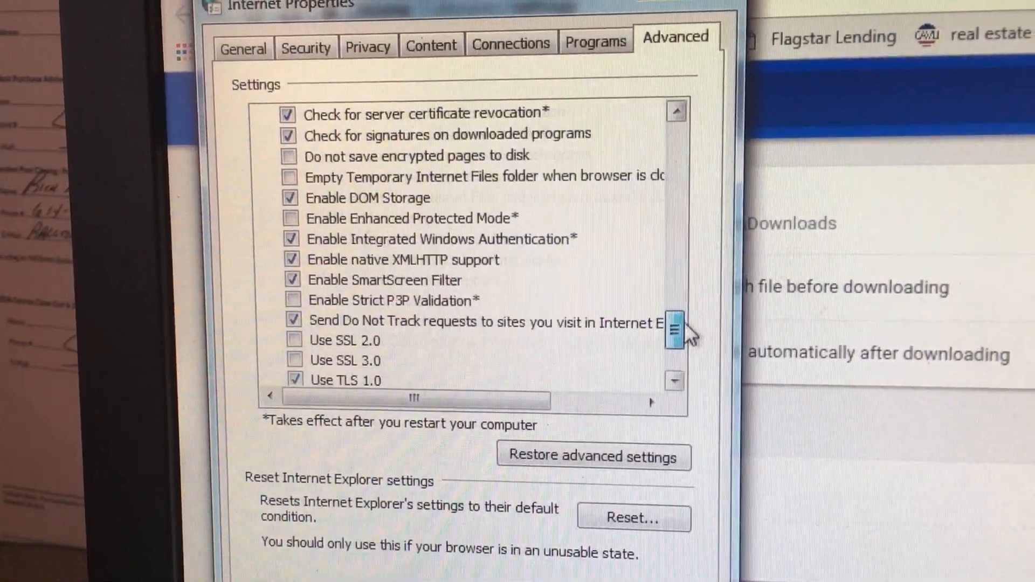
scroll("down", 3)
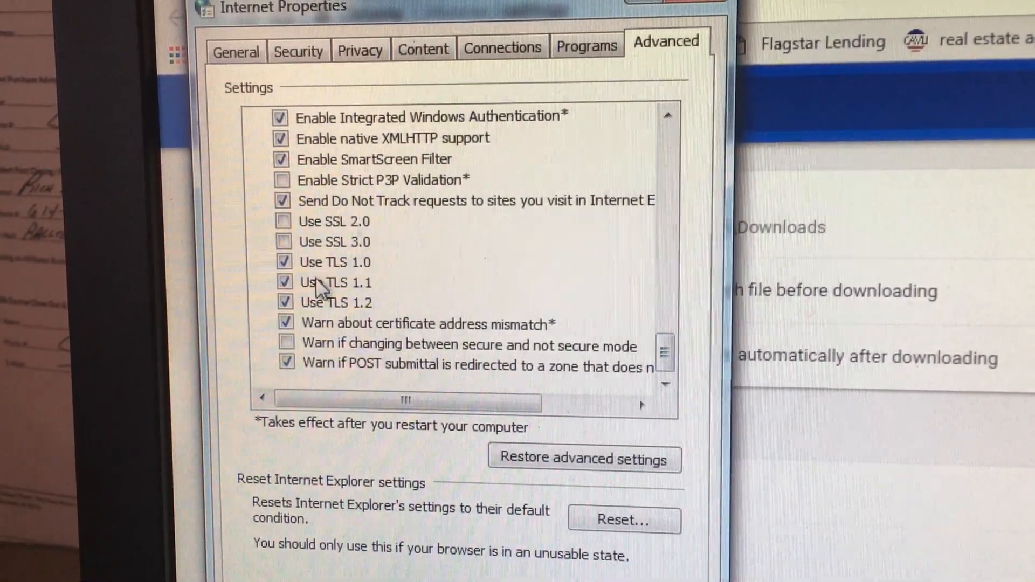